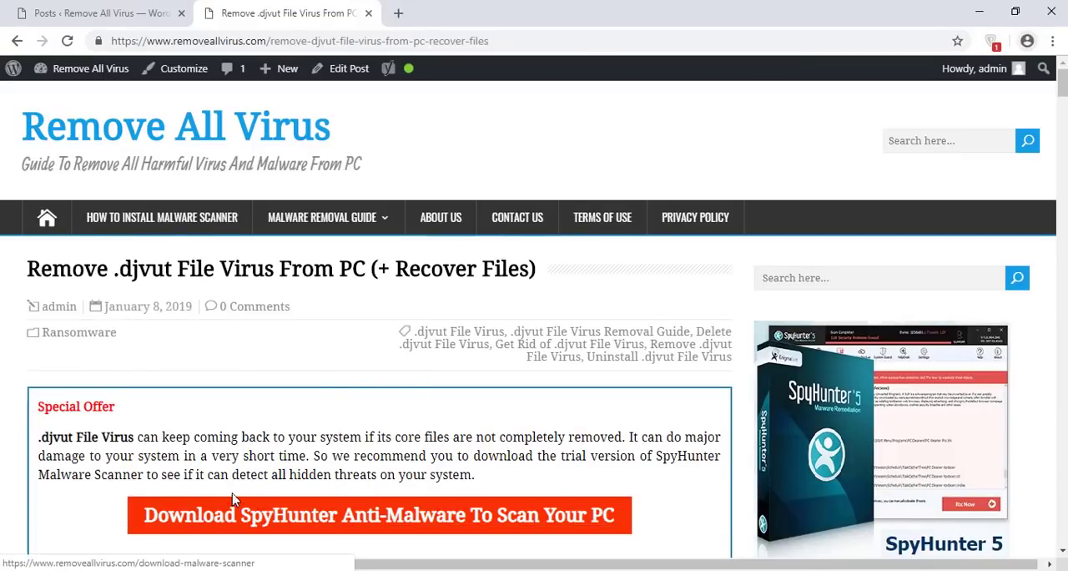
- Confirm English as the installer language and continue past the SpyHunter 5 introduction
scroll(down, 3)
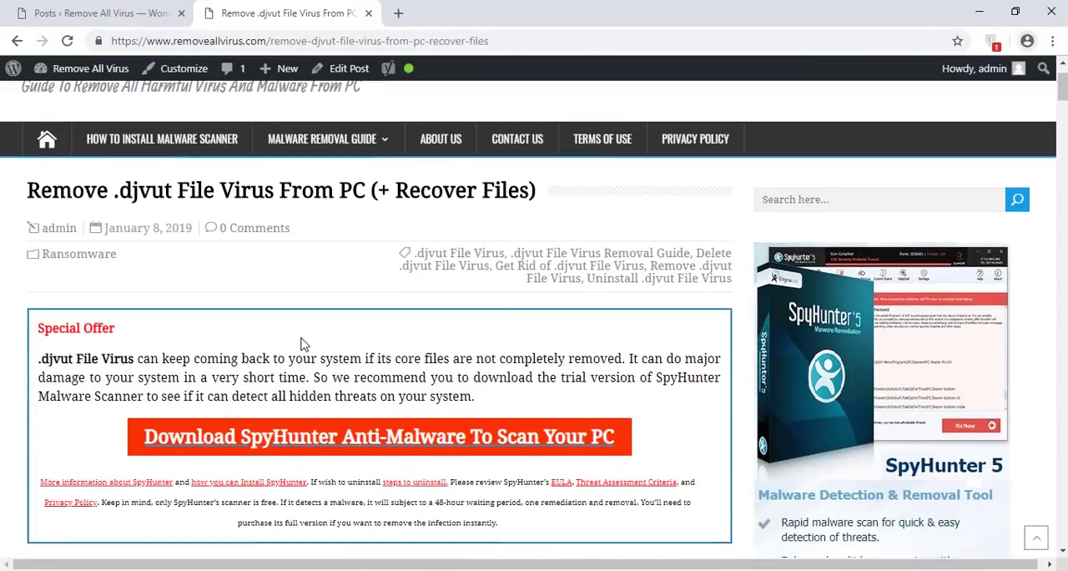
scroll(down, 3)
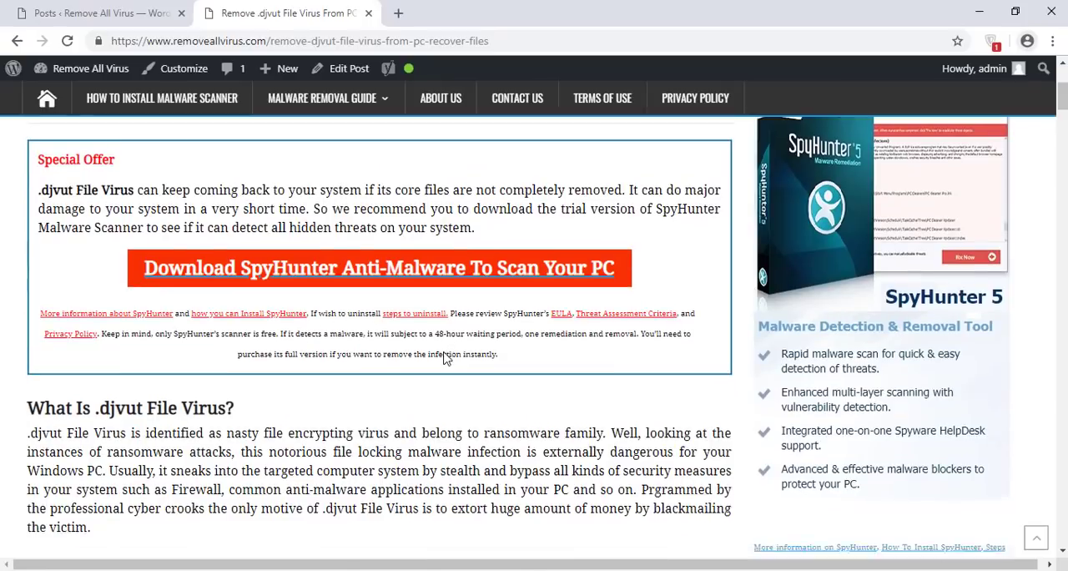
scroll(down, 3)
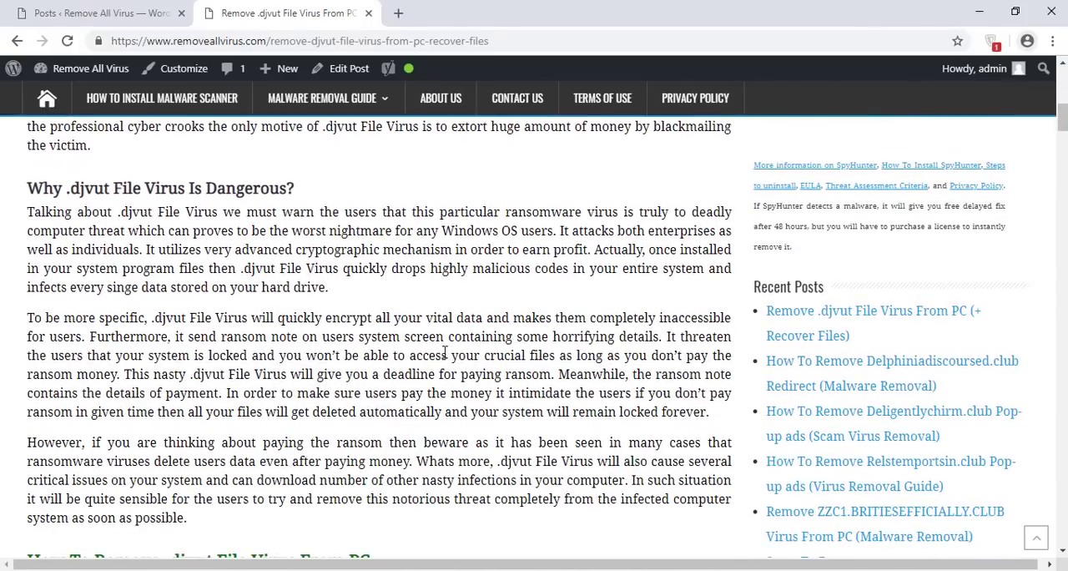
scroll(down, 3)
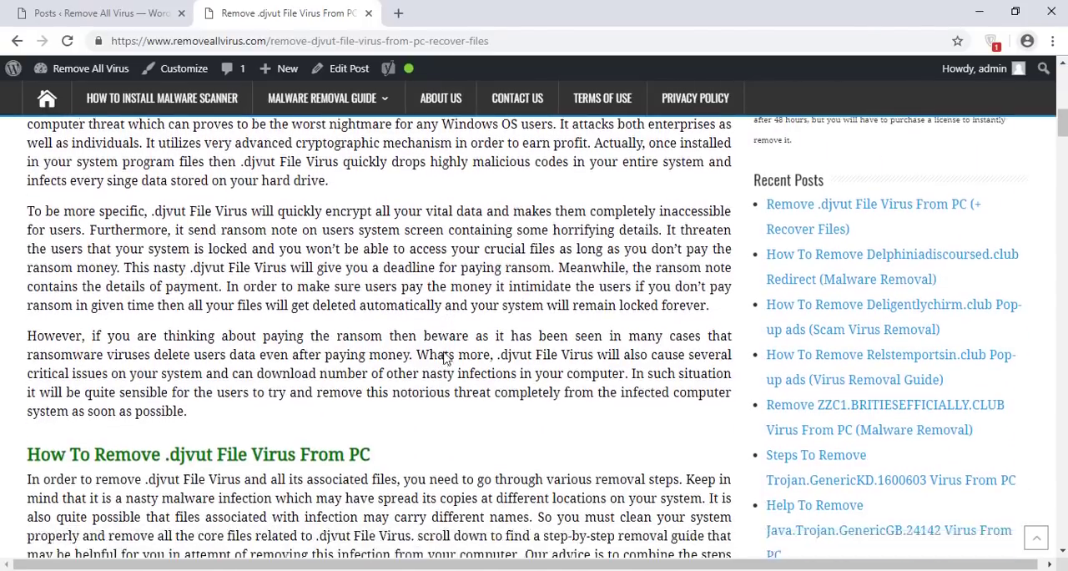
scroll(down, 3)
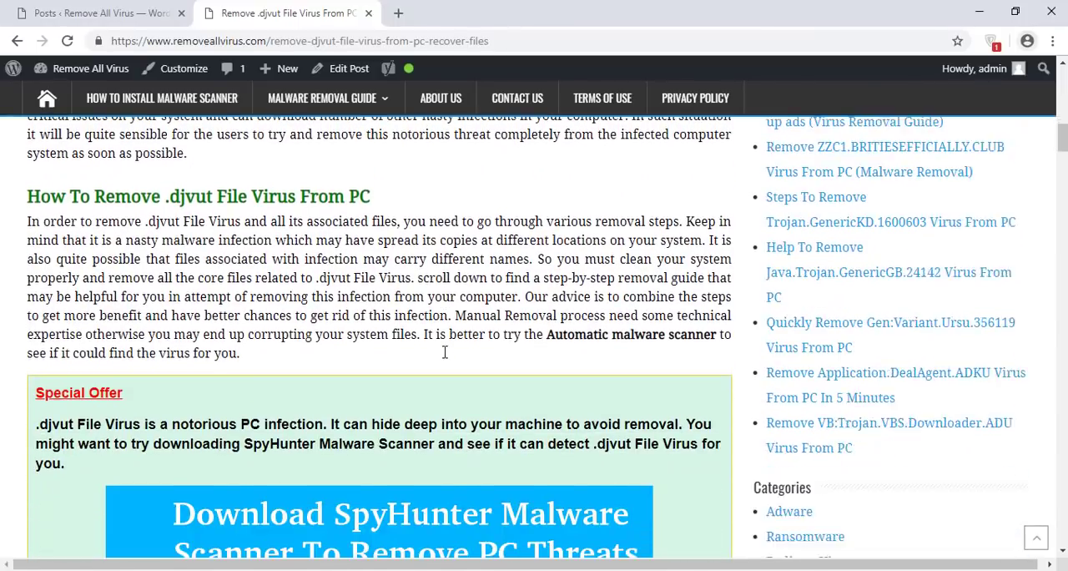
scroll(down, 3)
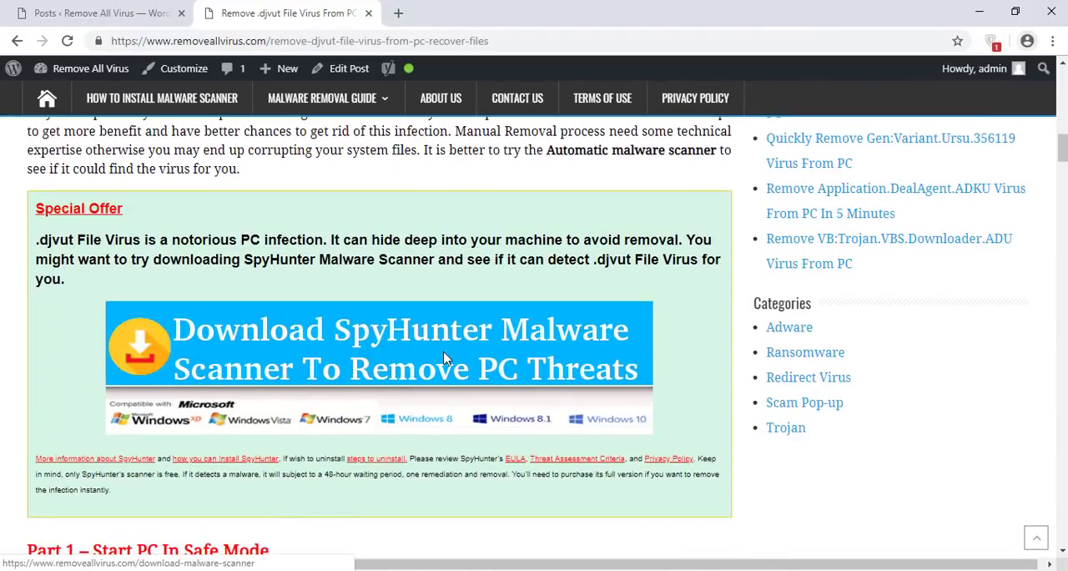
scroll(down, 3)
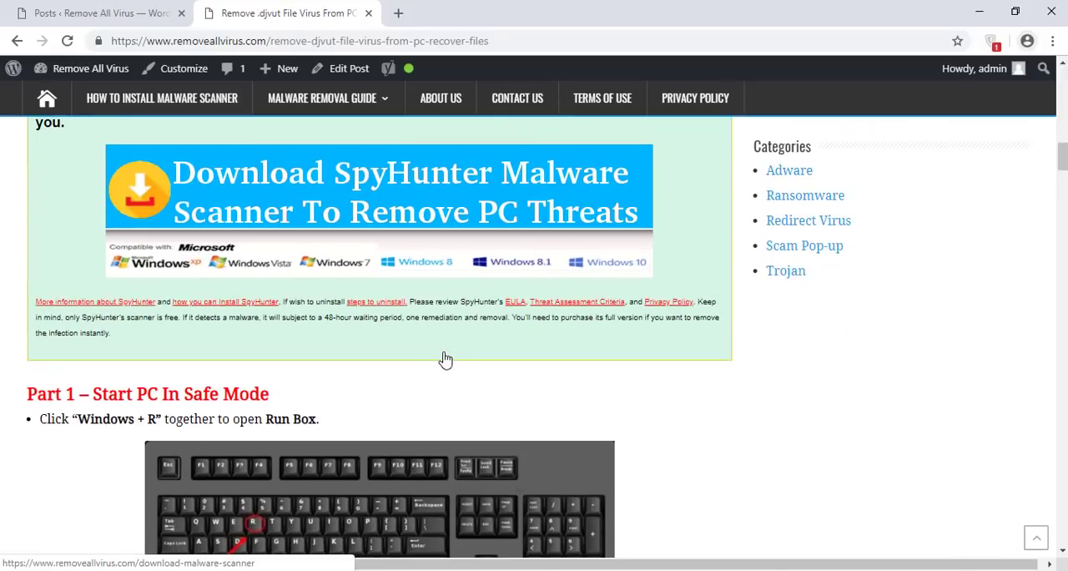
scroll(down, 3)
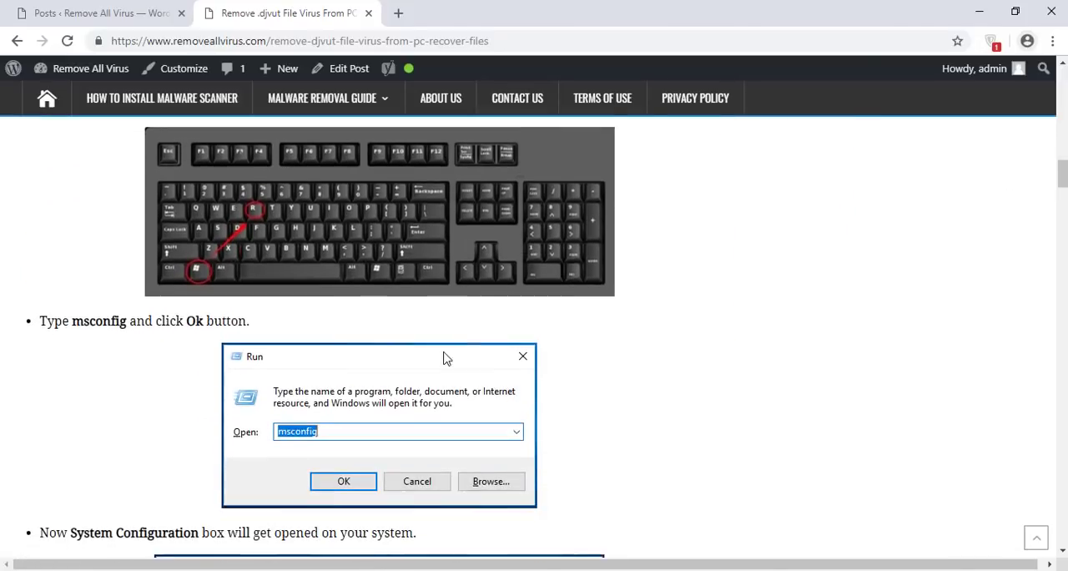
scroll(down, 3)
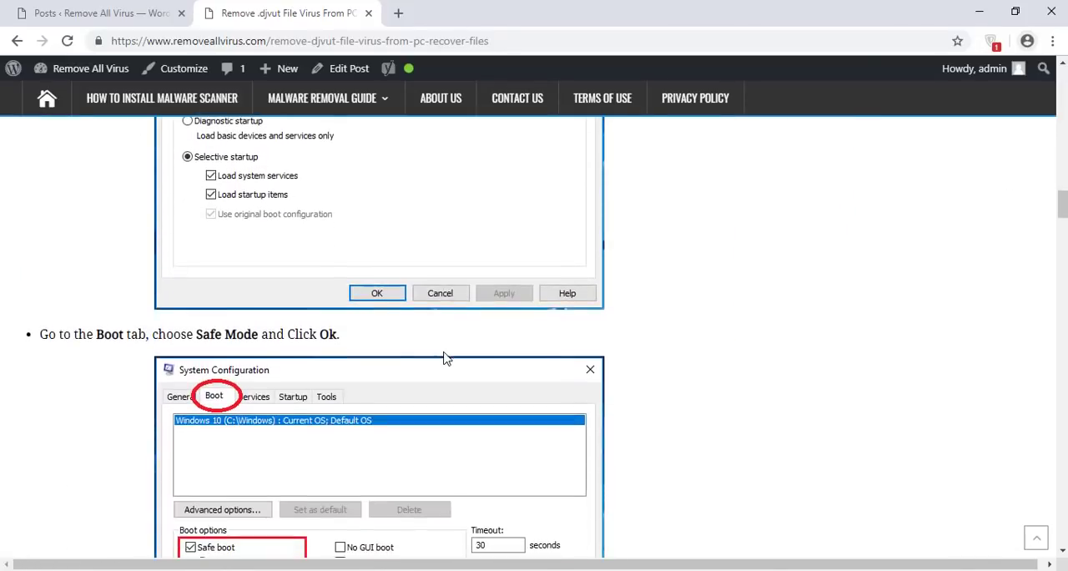
scroll(down, 3)
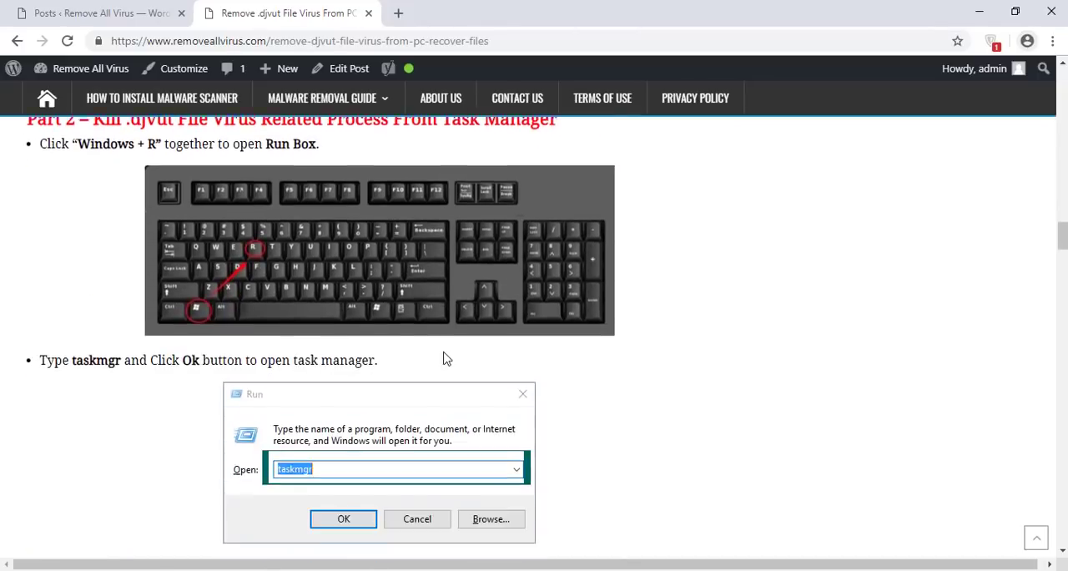
scroll(down, 3)
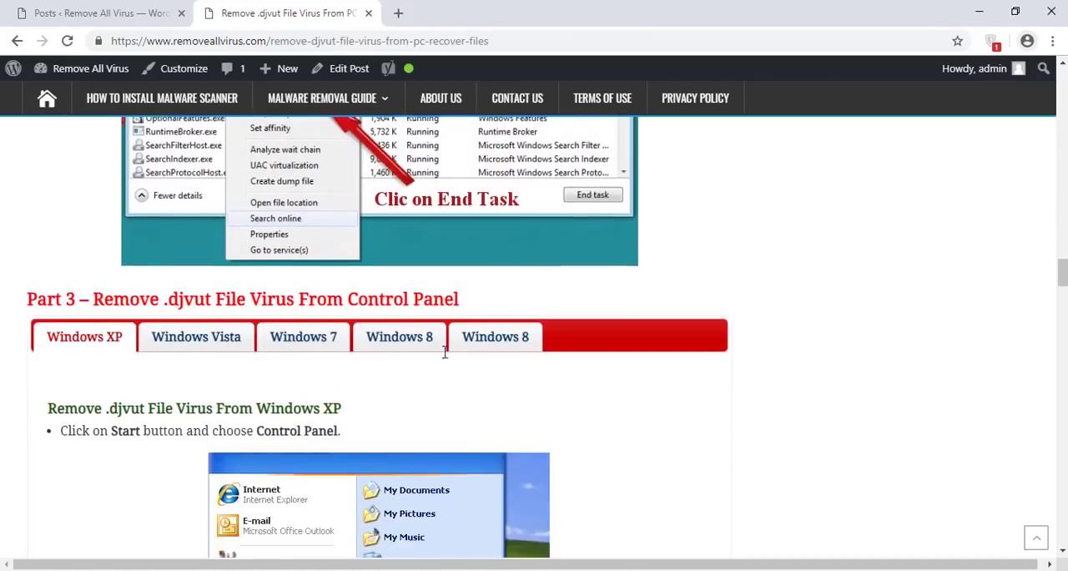
scroll(down, 3)
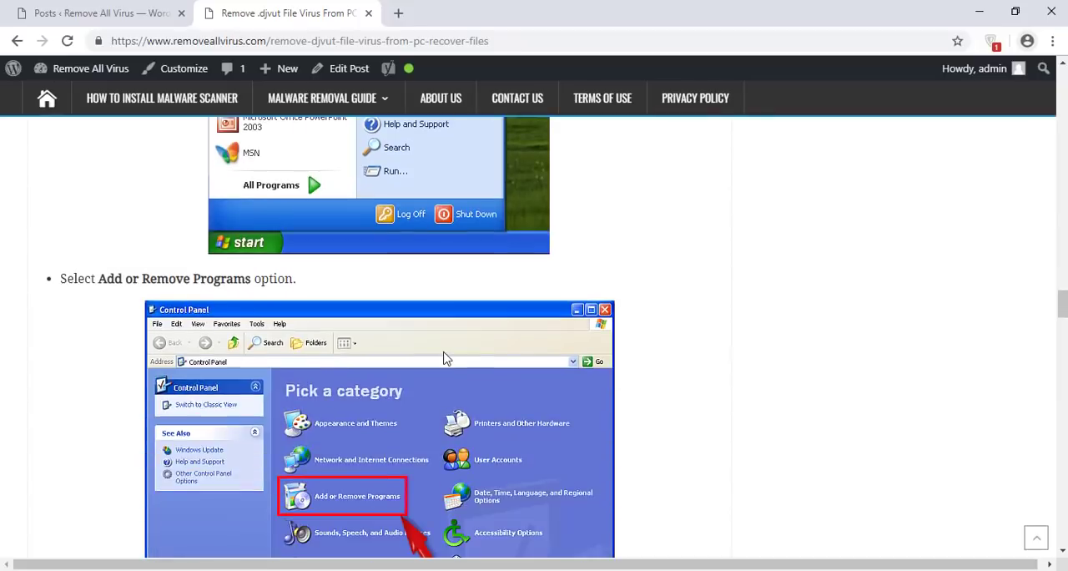
scroll(down, 3)
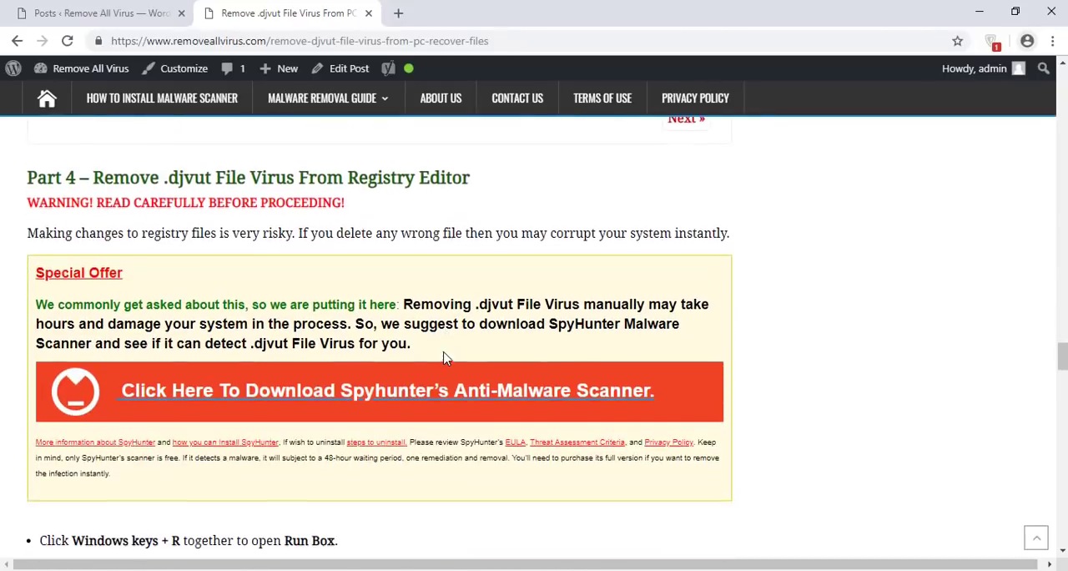
mouse_move(440, 391)
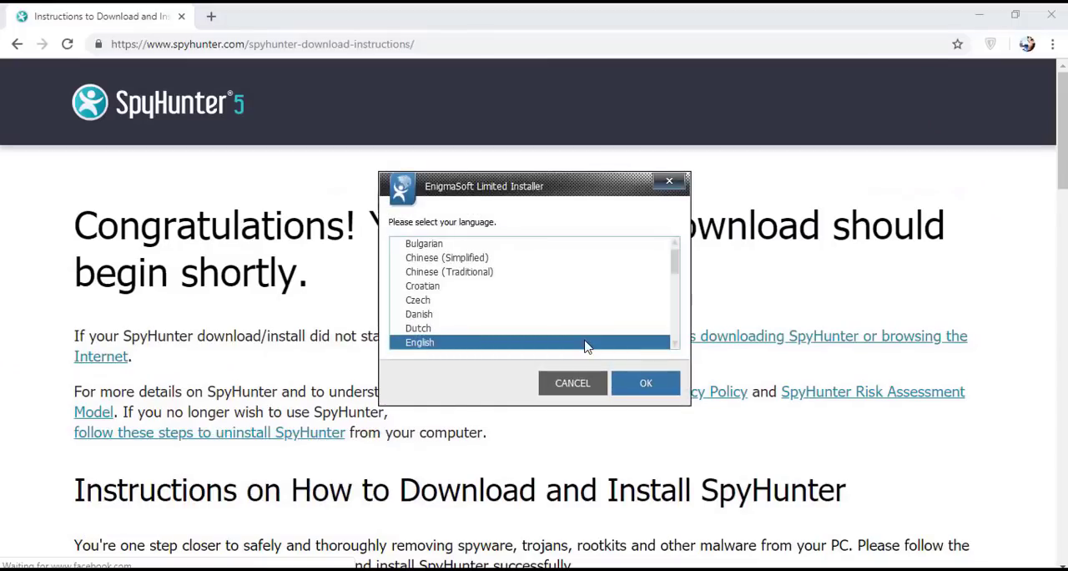
click(646, 384)
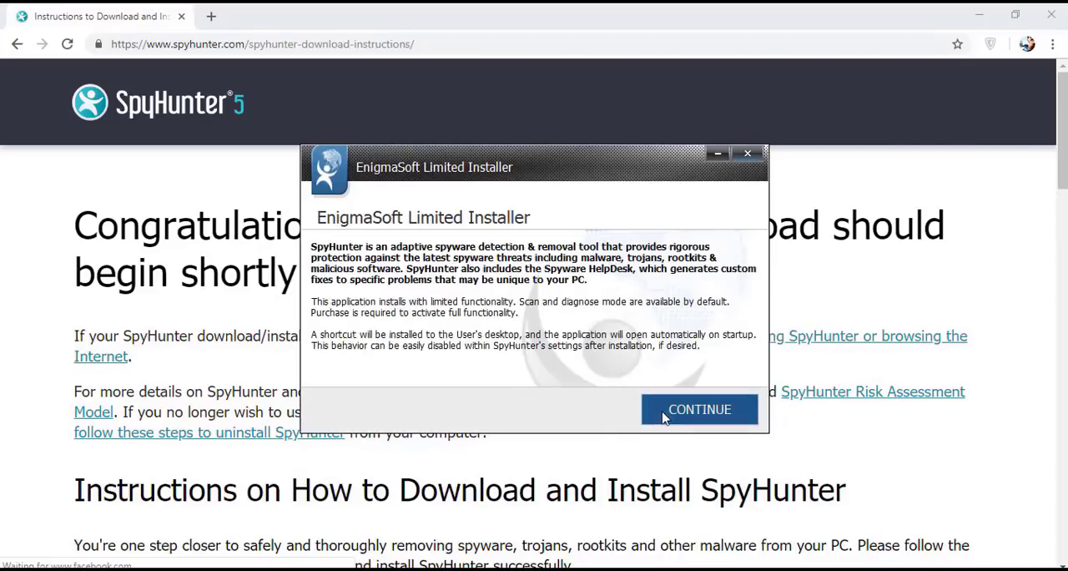
click(699, 408)
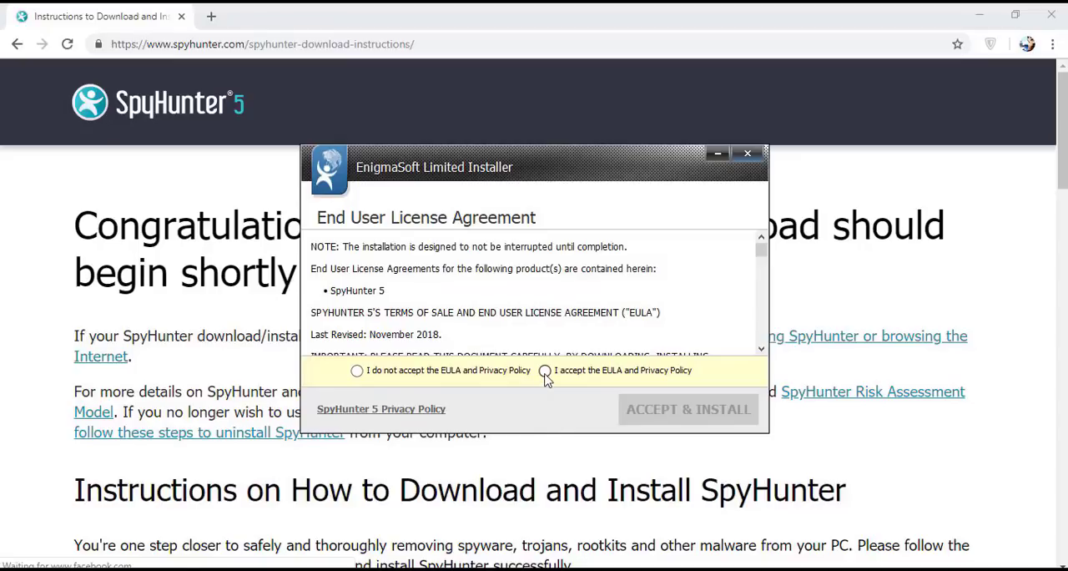
- Accept the EULA and Privacy Policy, install SpyHunter 5, and finish setup to launch it
click(544, 371)
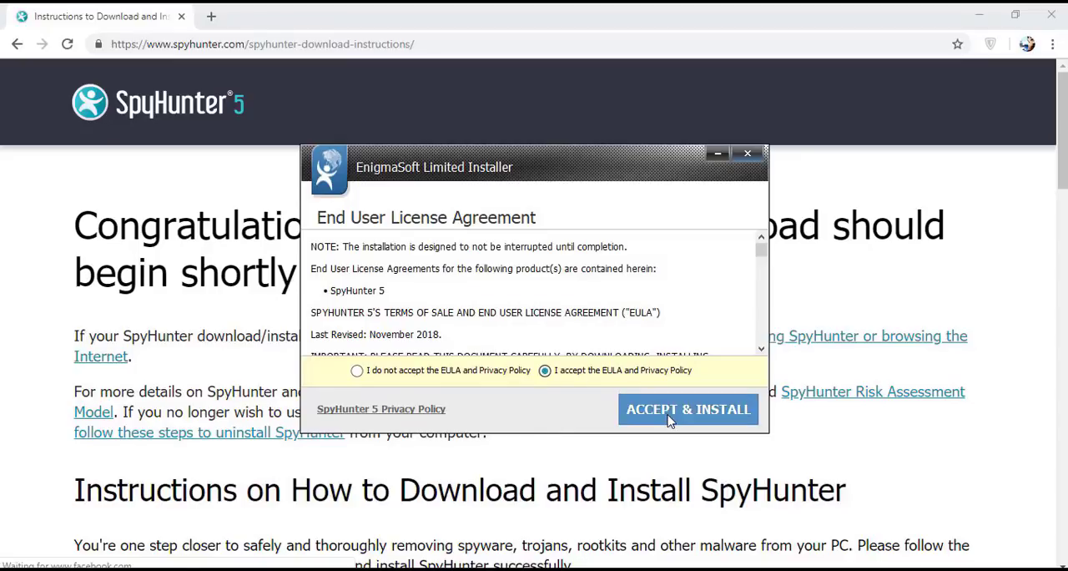
click(688, 409)
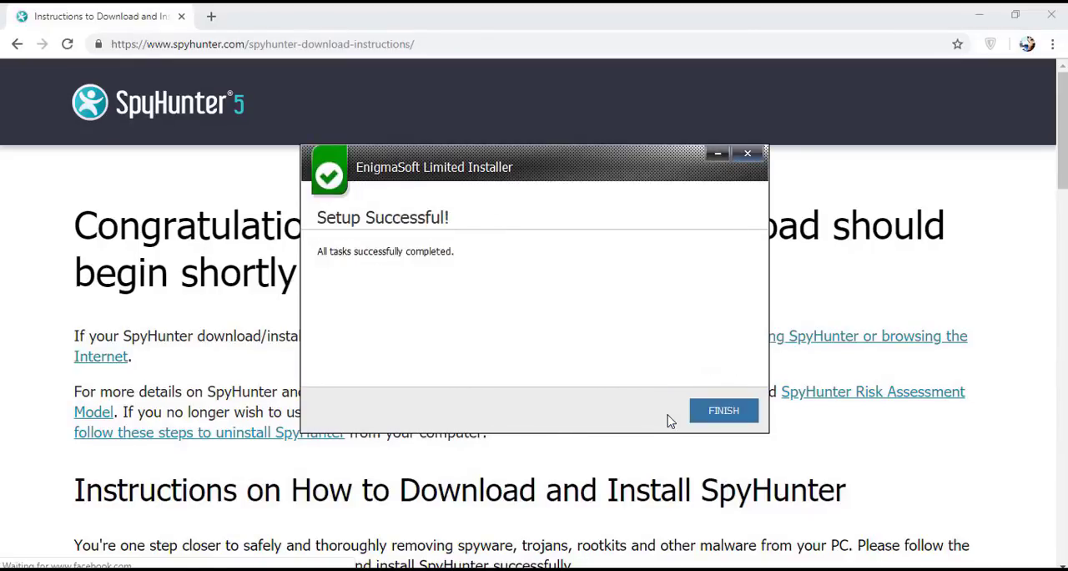
click(723, 410)
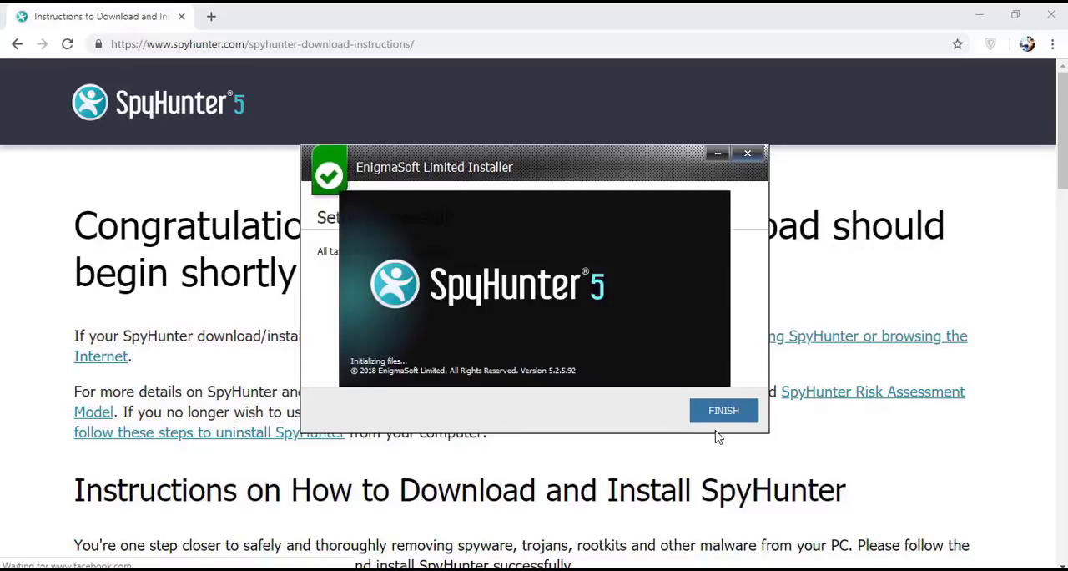
- Start a malware scan, stop it at 3 security issues found, and proceed to the full-version registration prompt
click(724, 410)
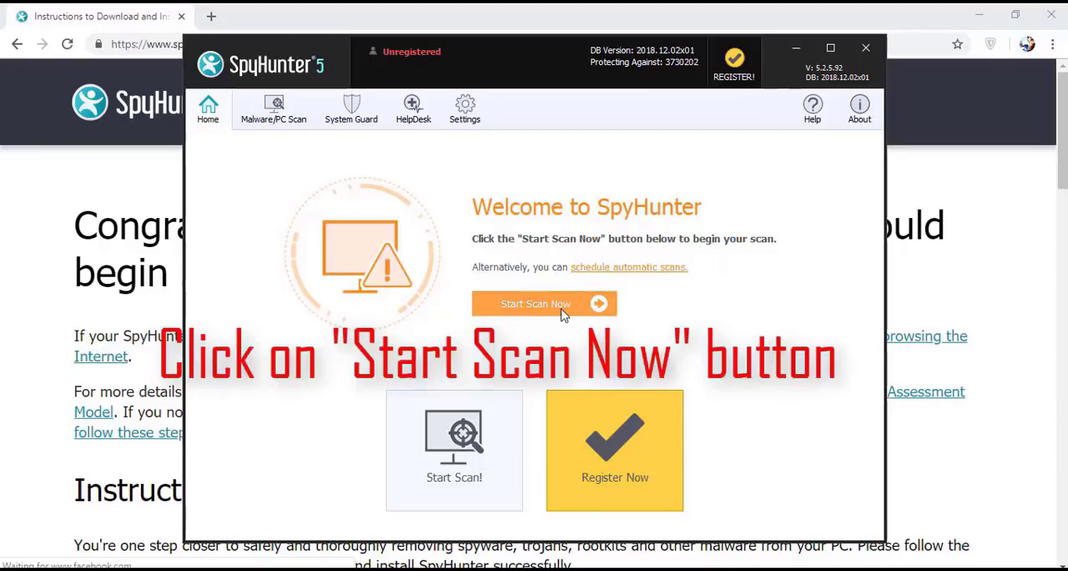
click(544, 304)
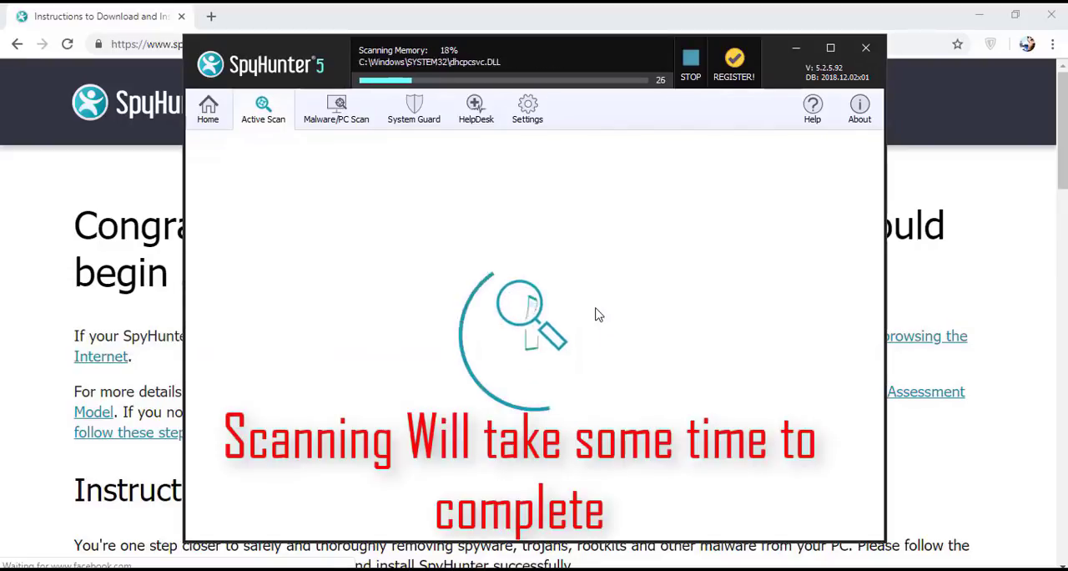
click(691, 58)
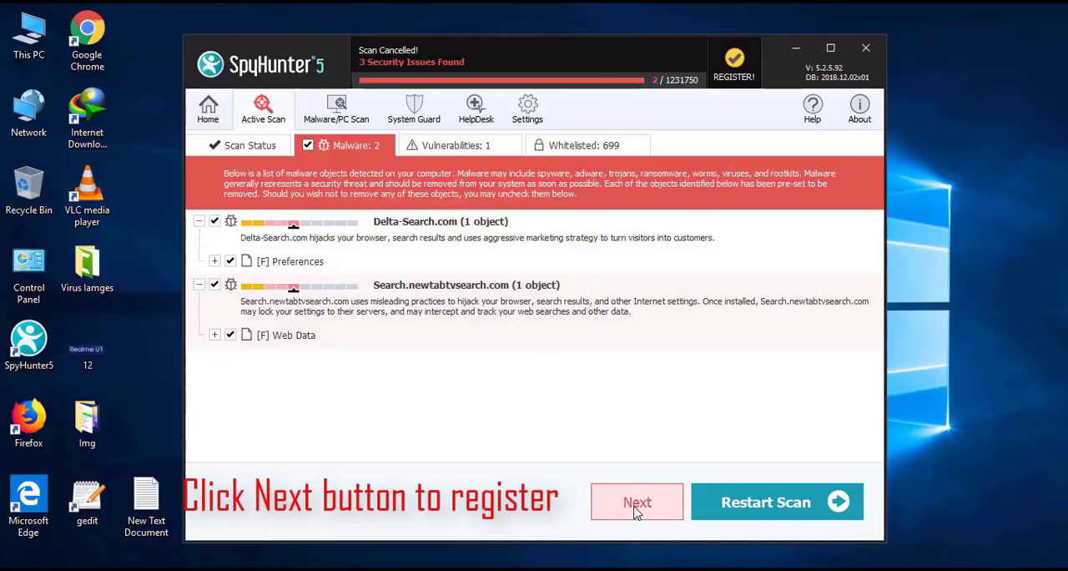
click(638, 500)
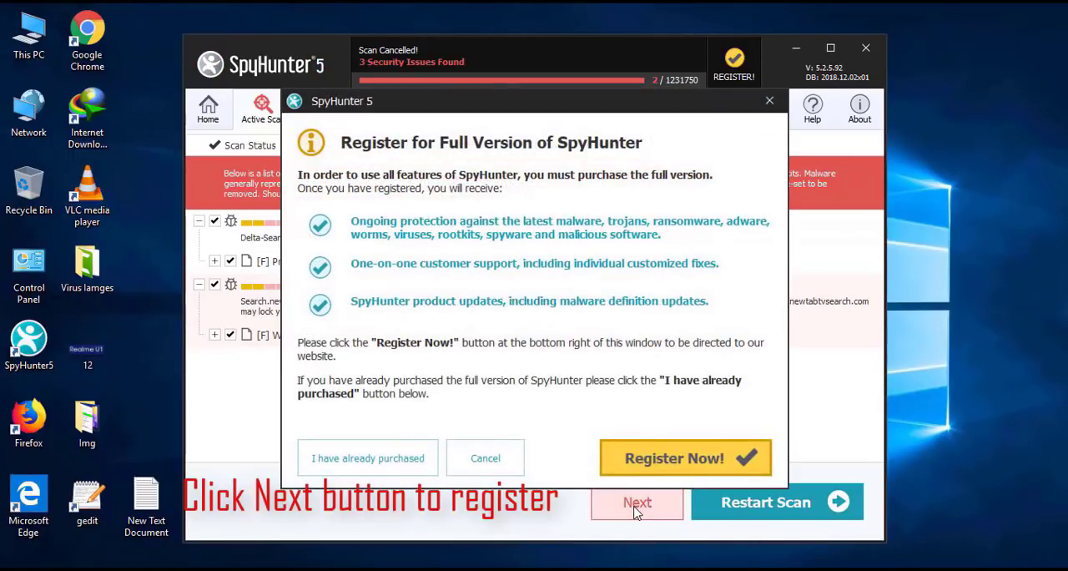